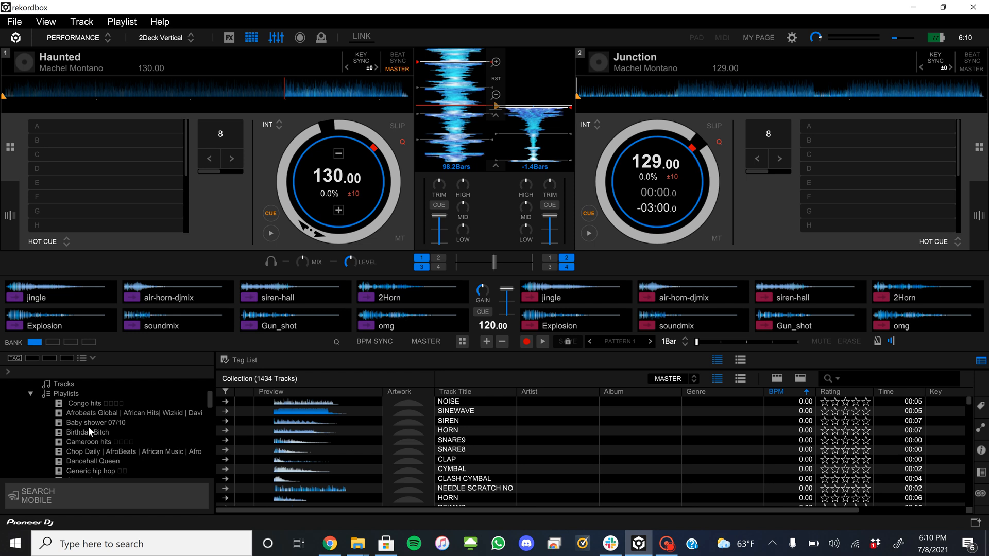
Scroll the sidebar and open the Wedding groove playlist.
{"action": "scroll", "scroll_direction": "down", "scroll_amount": 3}
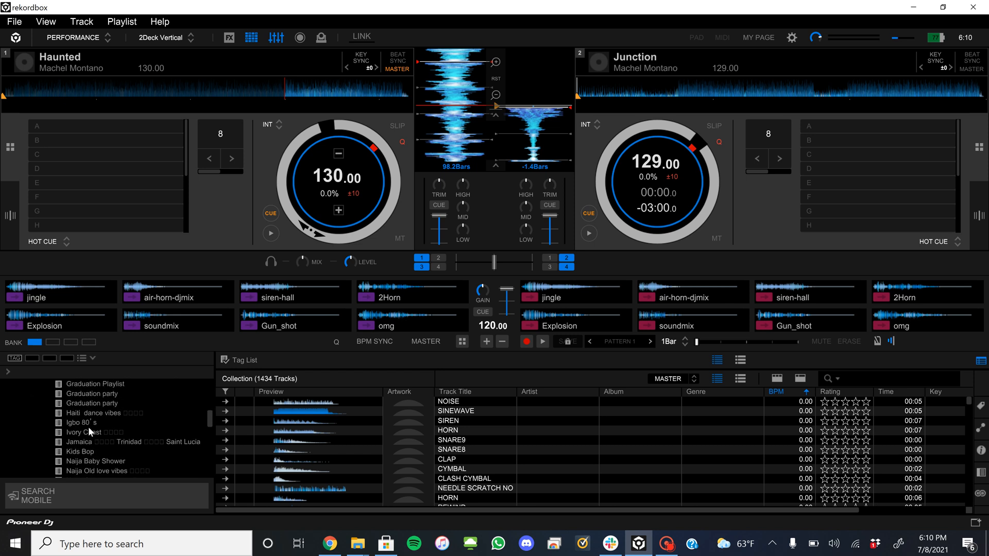
{"action": "scroll", "scroll_direction": "down", "scroll_amount": 3}
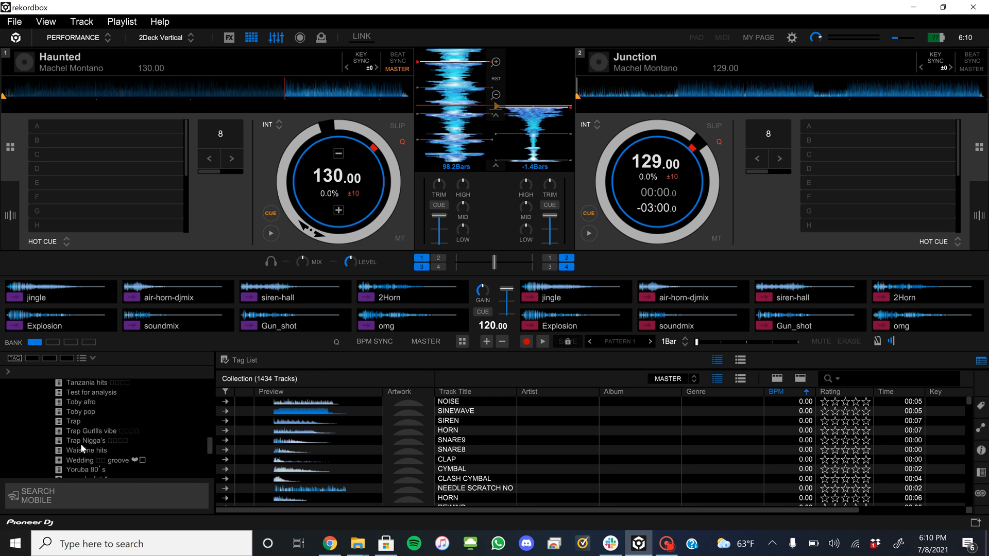
{"action": "scroll", "scroll_direction": "down", "scroll_amount": 3}
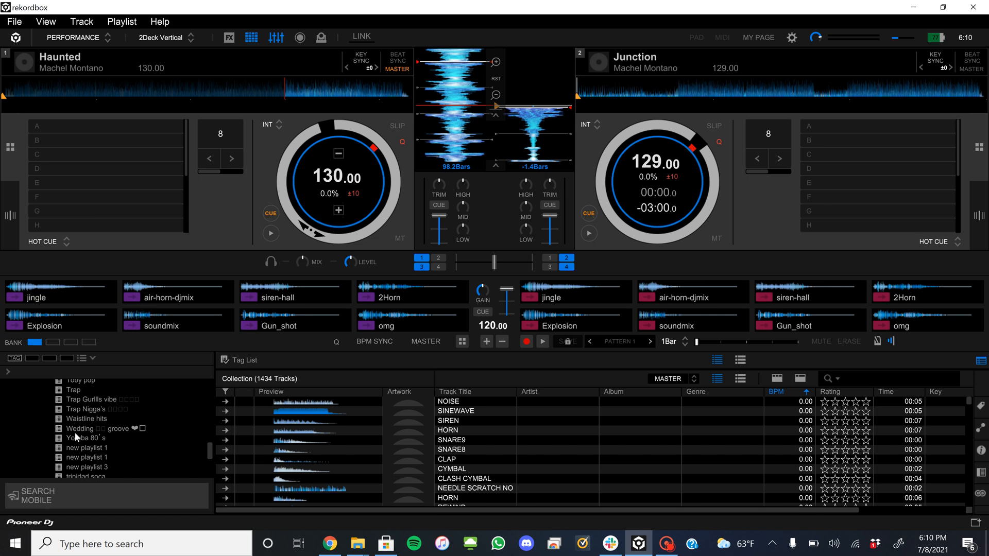
{"action": "left_click", "coordinate": [98, 428]}
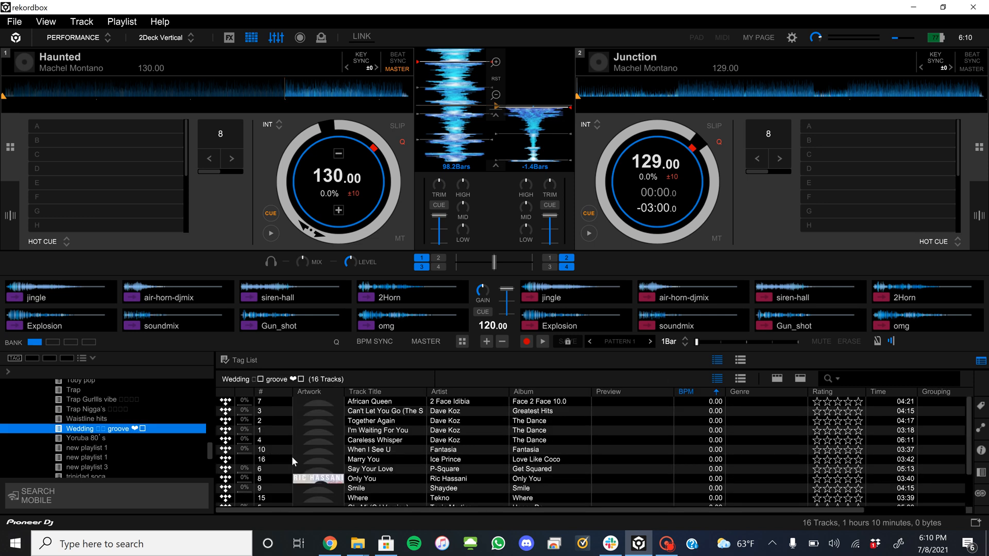
{"action": "scroll", "scroll_direction": "down", "scroll_amount": 3}
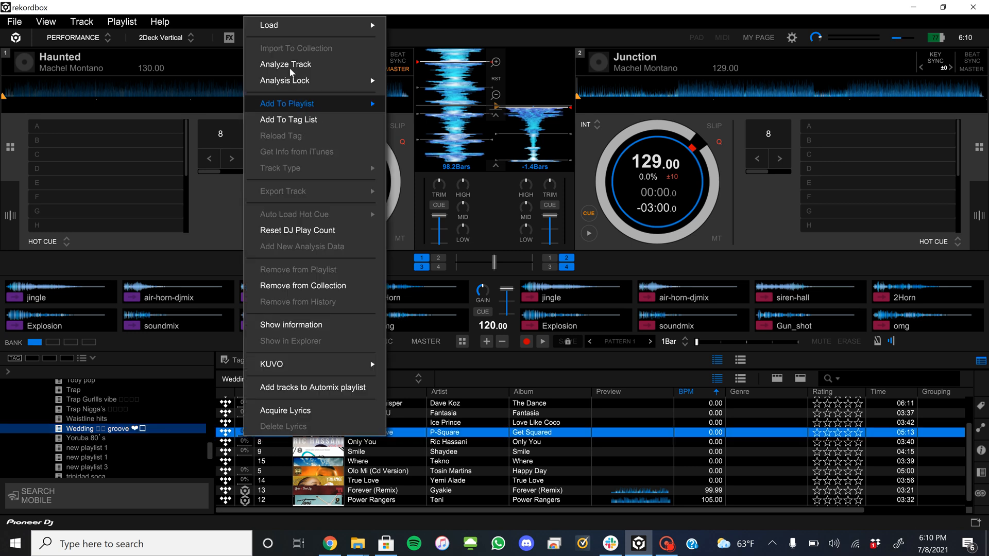
Analyze Say Your Love to 85 BPM, then select Where and Olo Mi (Cd Version).
{"action": "left_click", "coordinate": [285, 64]}
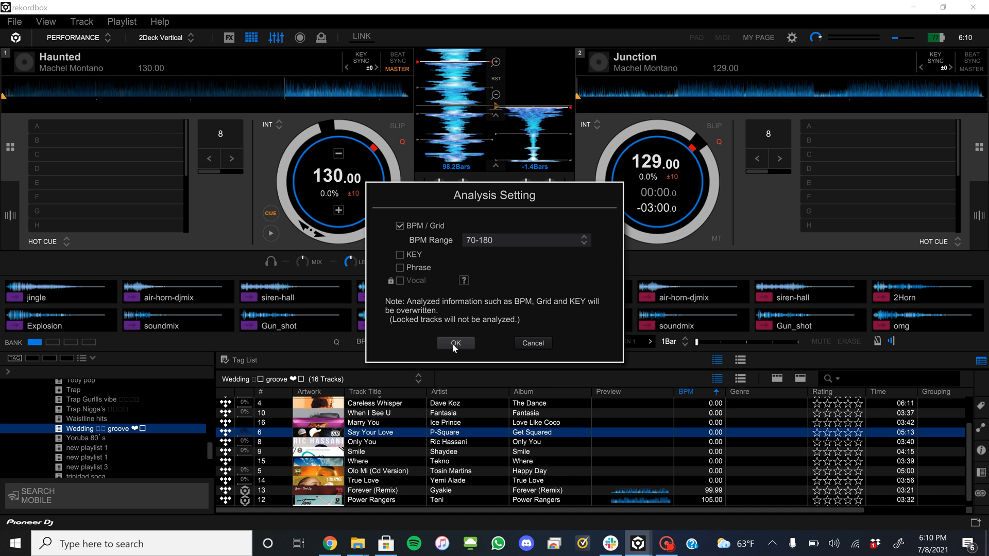
{"action": "left_click", "coordinate": [454, 342]}
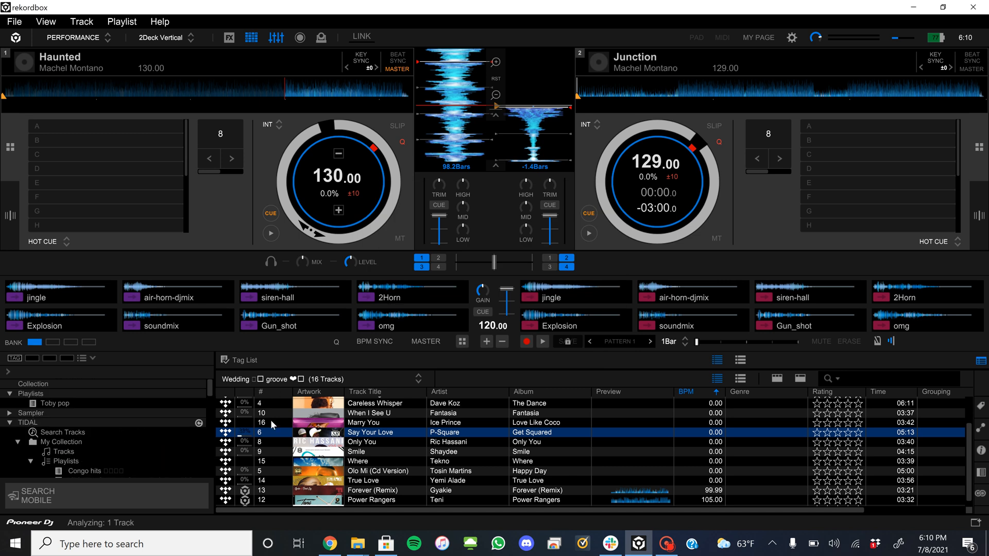
{"action": "left_click", "coordinate": [358, 461]}
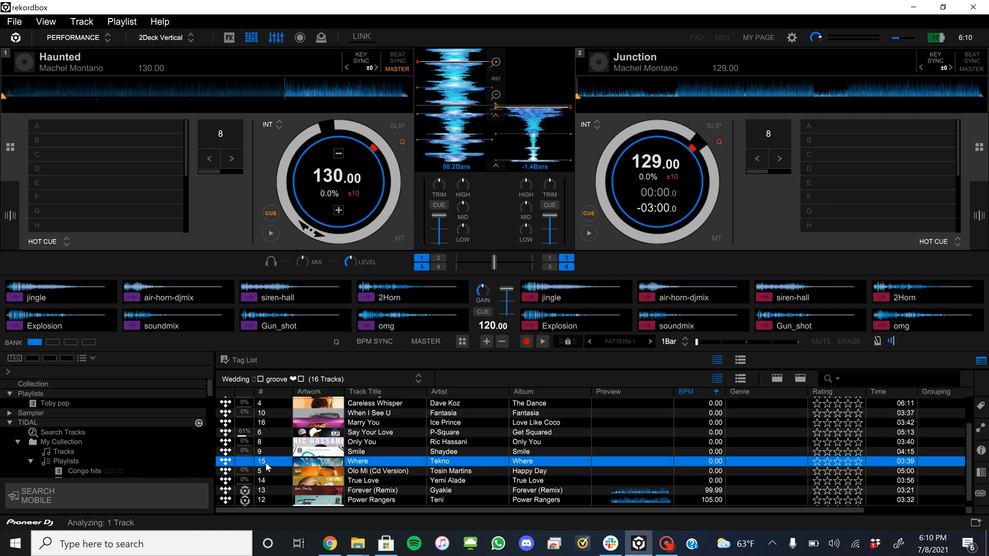
{"action": "left_click", "coordinate": [378, 472]}
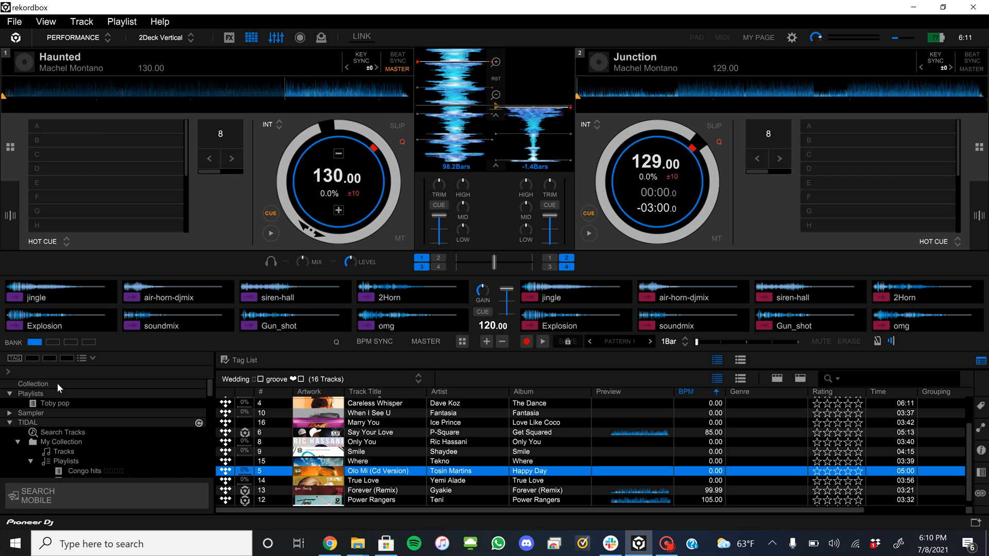
In Collection, select the 149 tracks at 0.00 BPM above the Loopmasters samples.
{"action": "left_click", "coordinate": [33, 384]}
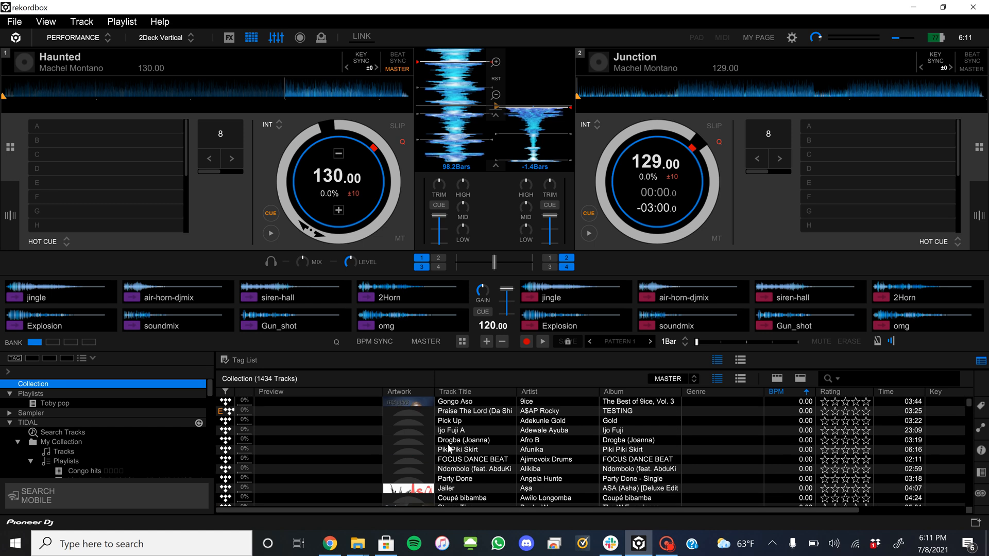
{"action": "scroll", "scroll_direction": "up", "scroll_amount": 3}
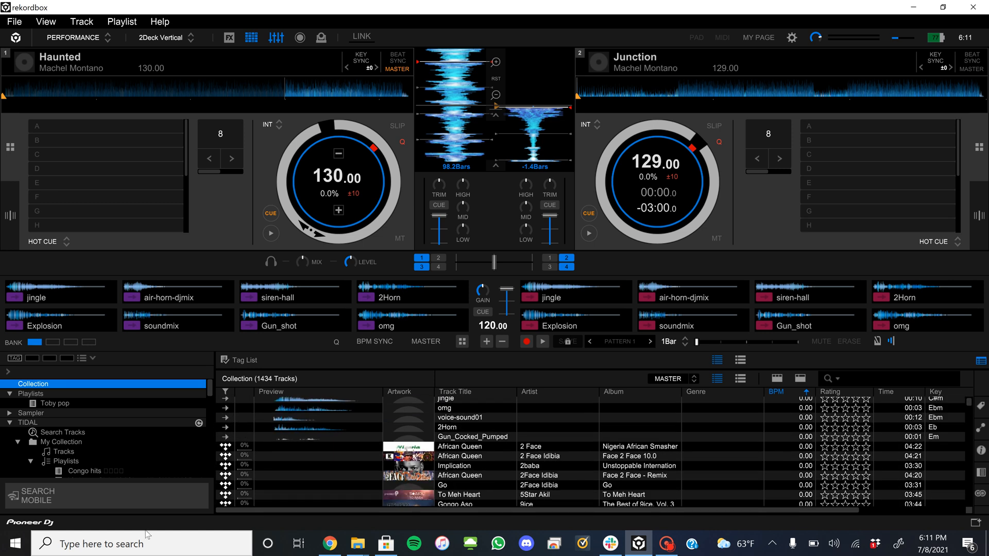
{"action": "left_click", "coordinate": [473, 446]}
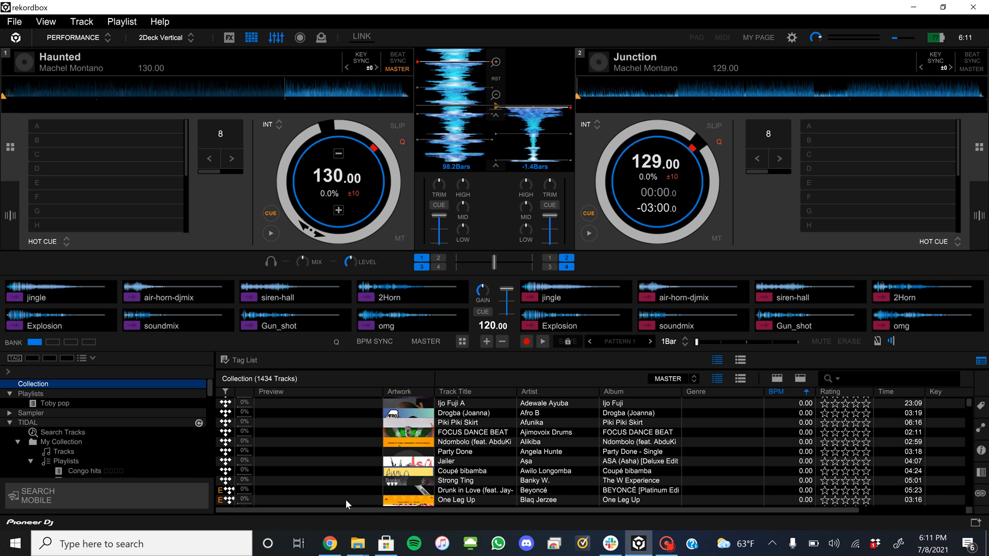
{"action": "scroll", "scroll_direction": "down", "scroll_amount": 3}
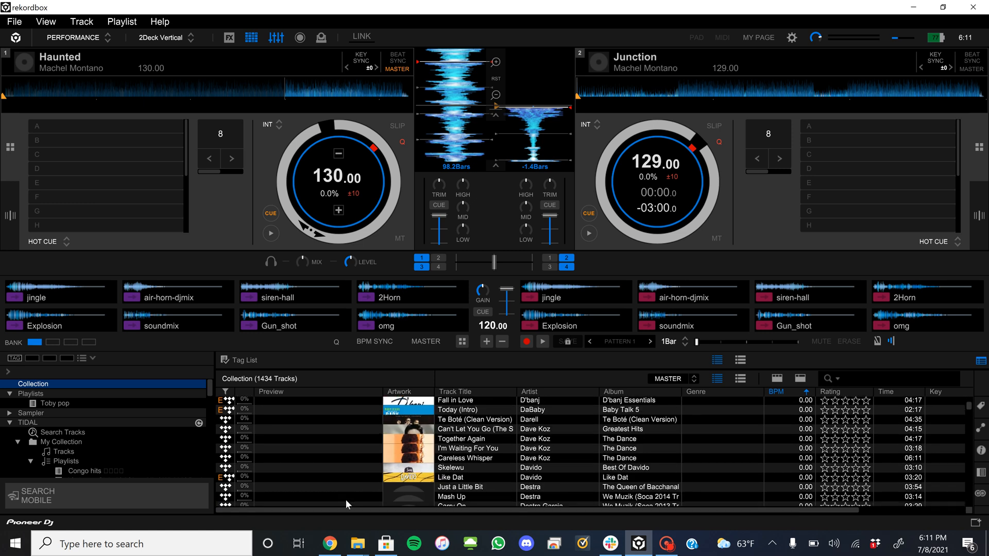
{"action": "scroll", "scroll_direction": "down", "scroll_amount": 3}
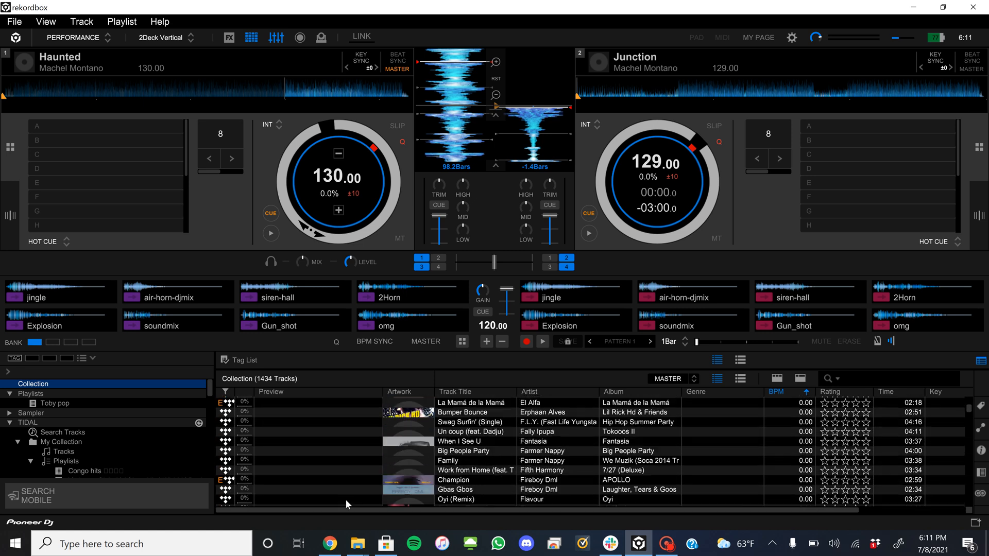
{"action": "scroll", "scroll_direction": "down", "scroll_amount": 3}
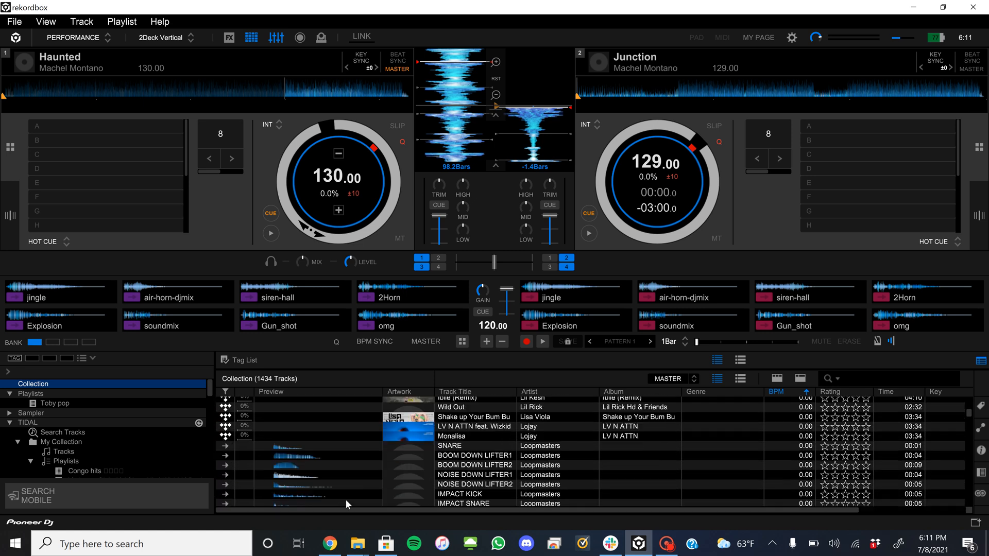
{"action": "scroll", "scroll_direction": "up", "scroll_amount": 3}
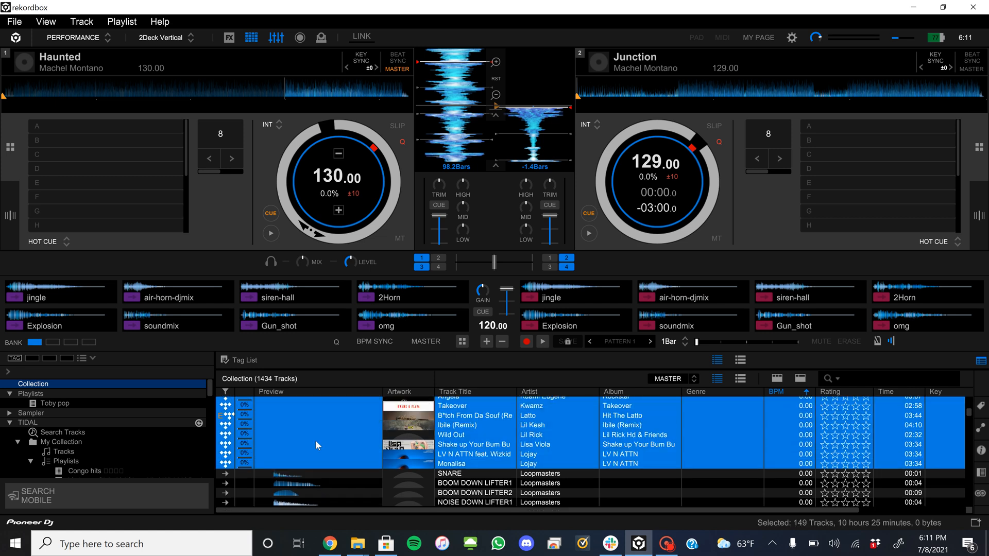
{"action": "scroll", "scroll_direction": "down", "scroll_amount": 3}
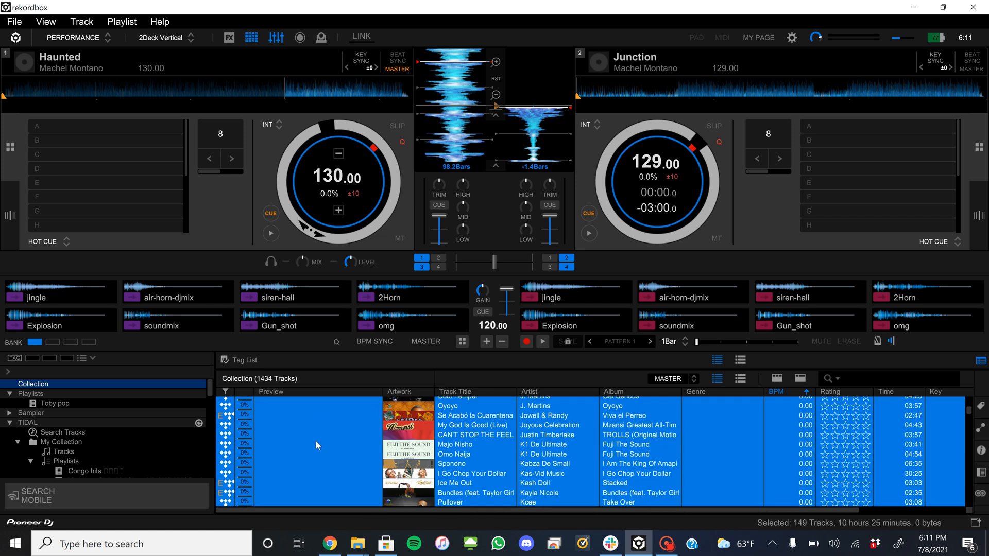
{"action": "scroll", "scroll_direction": "down", "scroll_amount": 3}
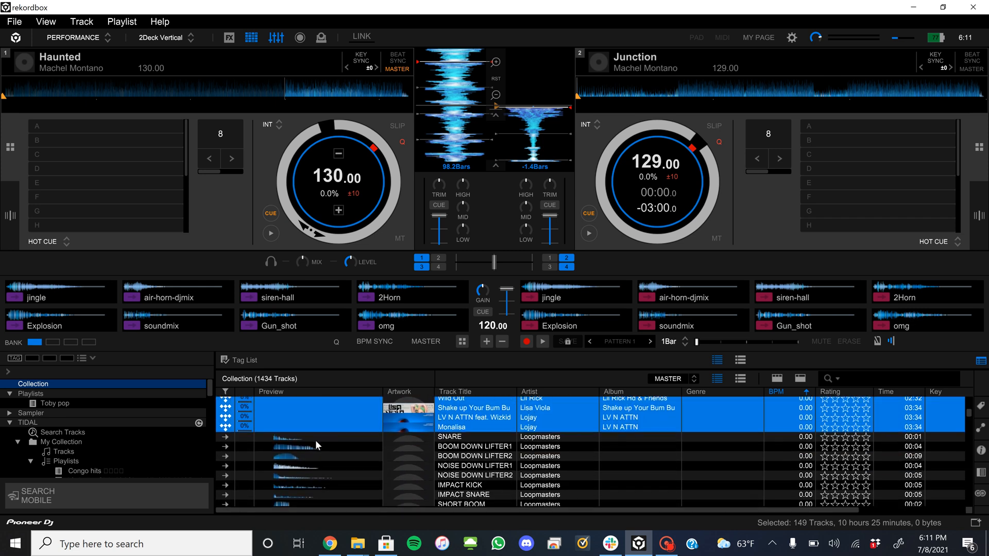
{"action": "mouse_move", "coordinate": [301, 415]}
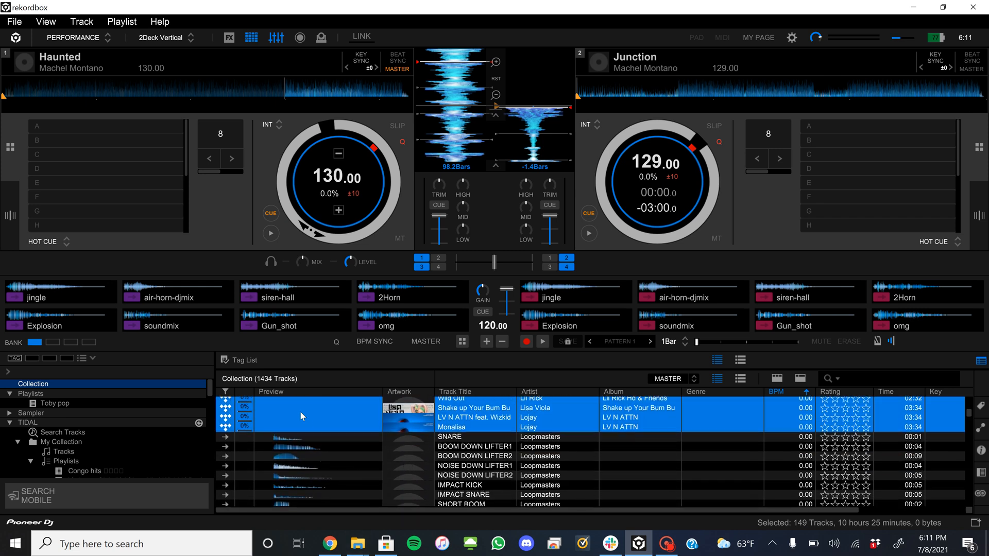
Remove the 149 selected 0-BPM tracks, leaving 1285 in the collection.
{"action": "right_click", "coordinate": [301, 415]}
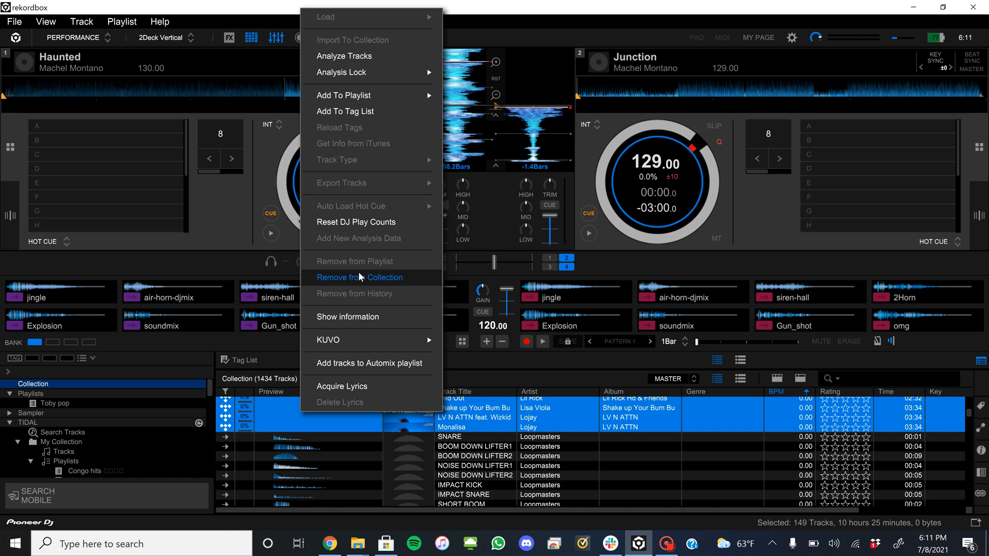
{"action": "left_click", "coordinate": [360, 277]}
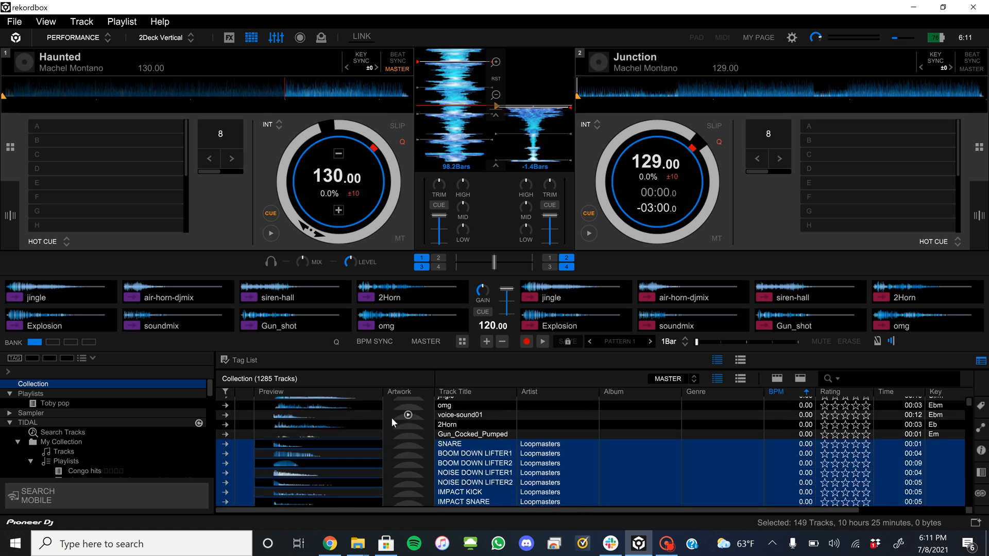
Select and remove the remaining 147 zero-BPM tracks, leaving 1138 in the collection.
{"action": "scroll", "scroll_direction": "down", "scroll_amount": 3}
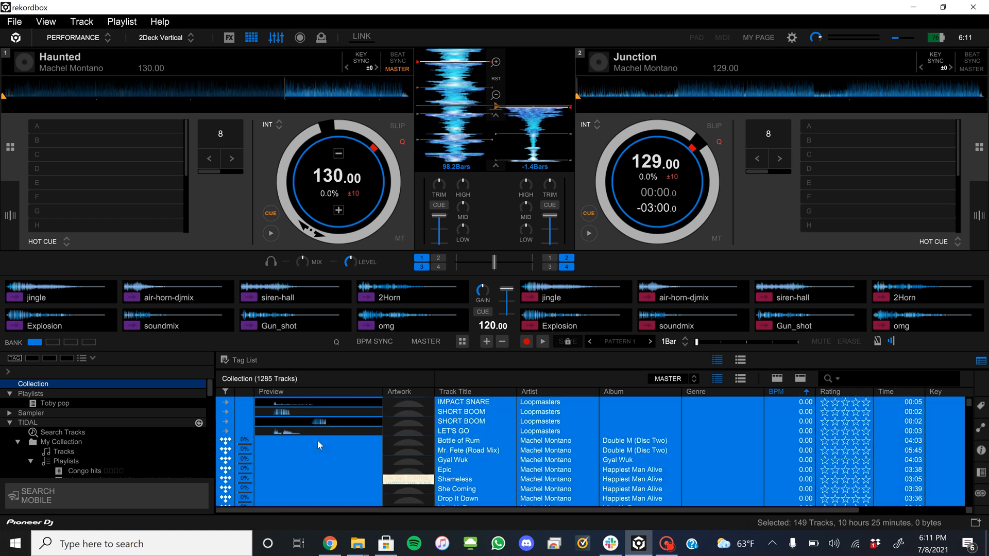
{"action": "left_click", "coordinate": [469, 440]}
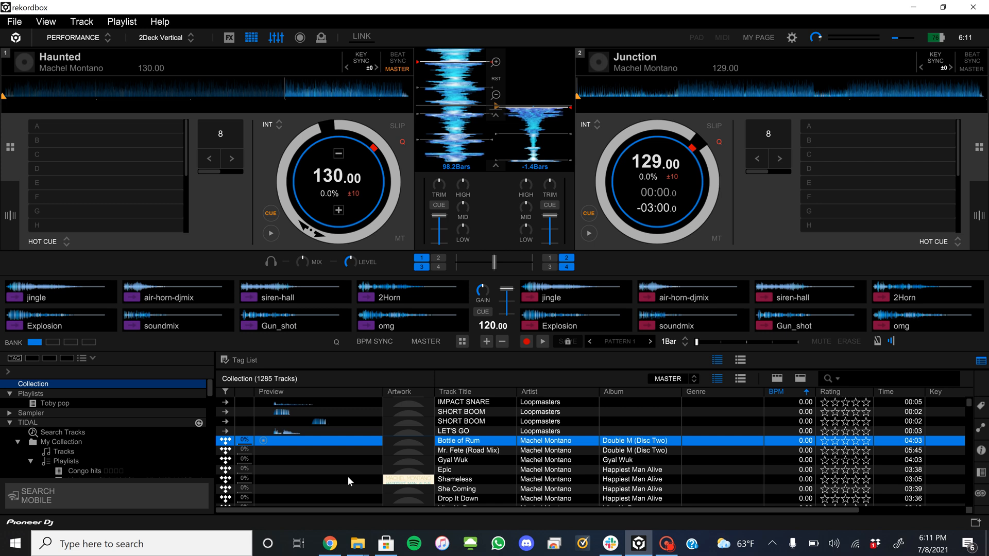
{"action": "scroll", "scroll_direction": "down", "scroll_amount": 3}
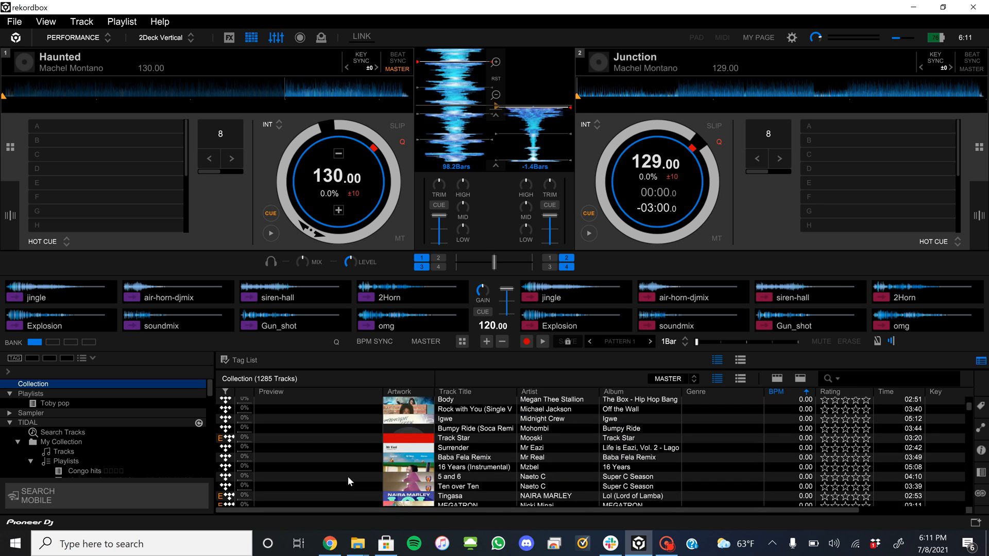
{"action": "scroll", "scroll_direction": "down", "scroll_amount": 3}
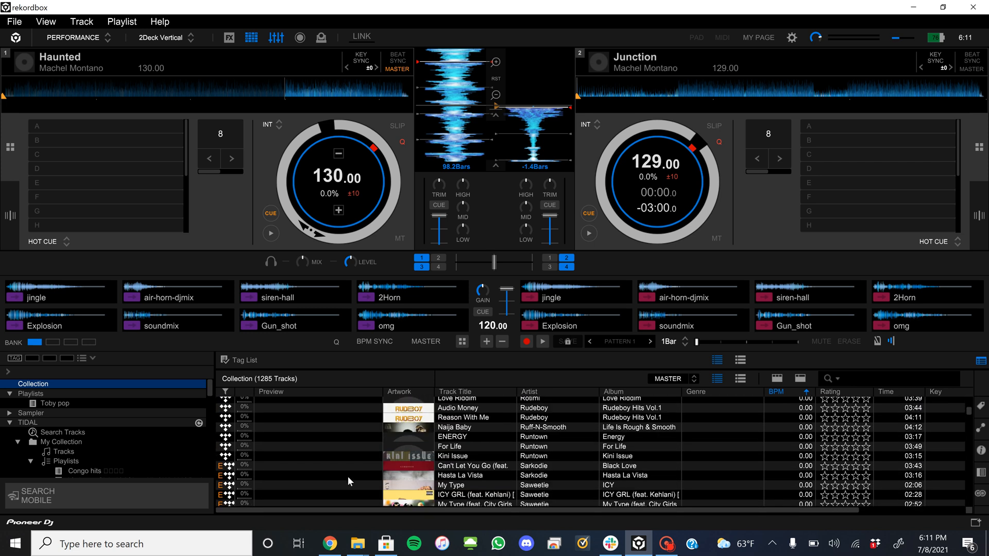
{"action": "scroll", "scroll_direction": "down", "scroll_amount": 3}
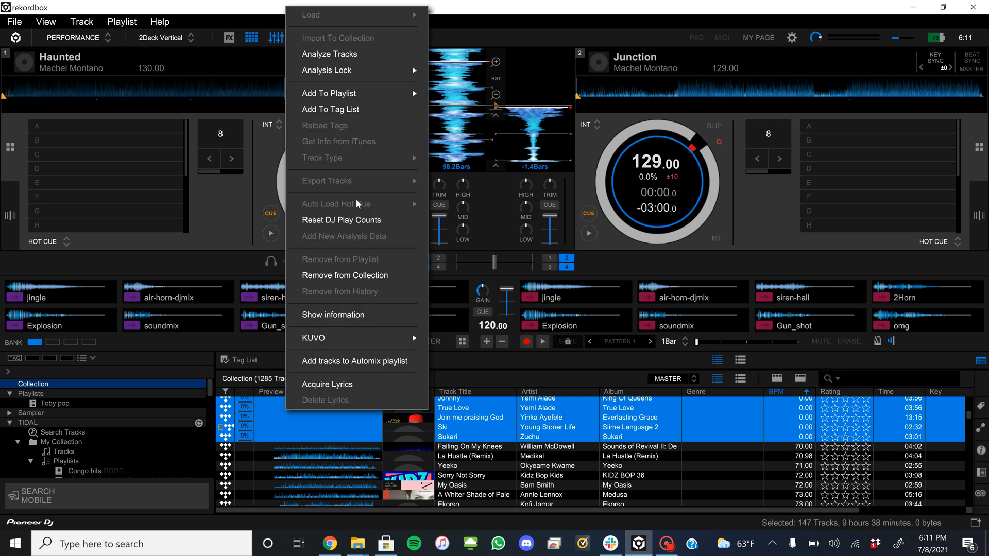
{"action": "left_click", "coordinate": [345, 275]}
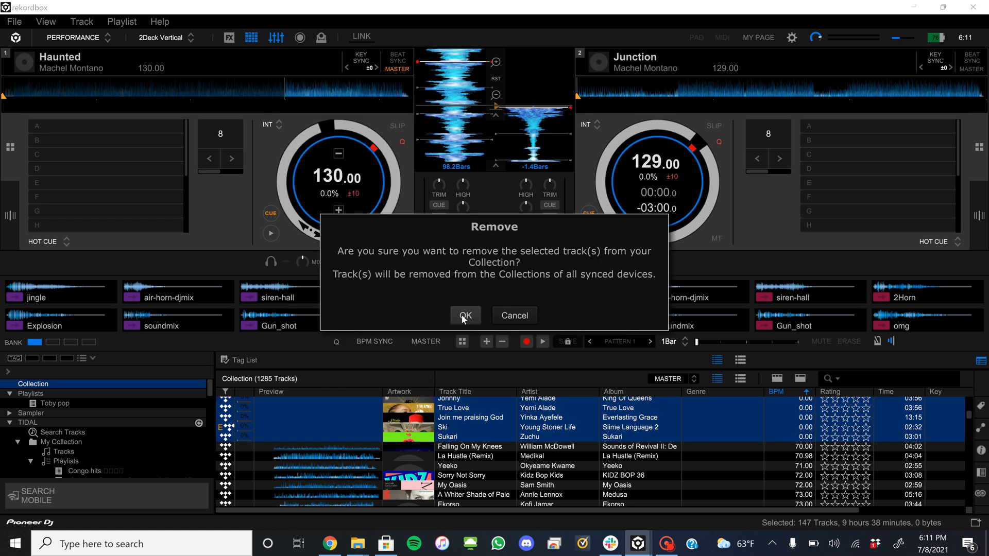
{"action": "left_click", "coordinate": [465, 315]}
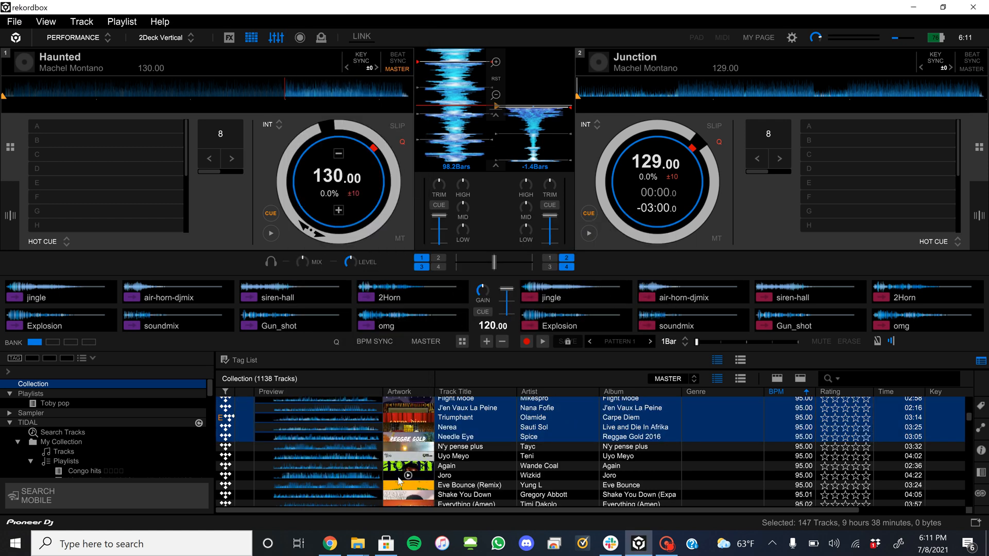
{"action": "scroll", "scroll_direction": "down", "scroll_amount": 3}
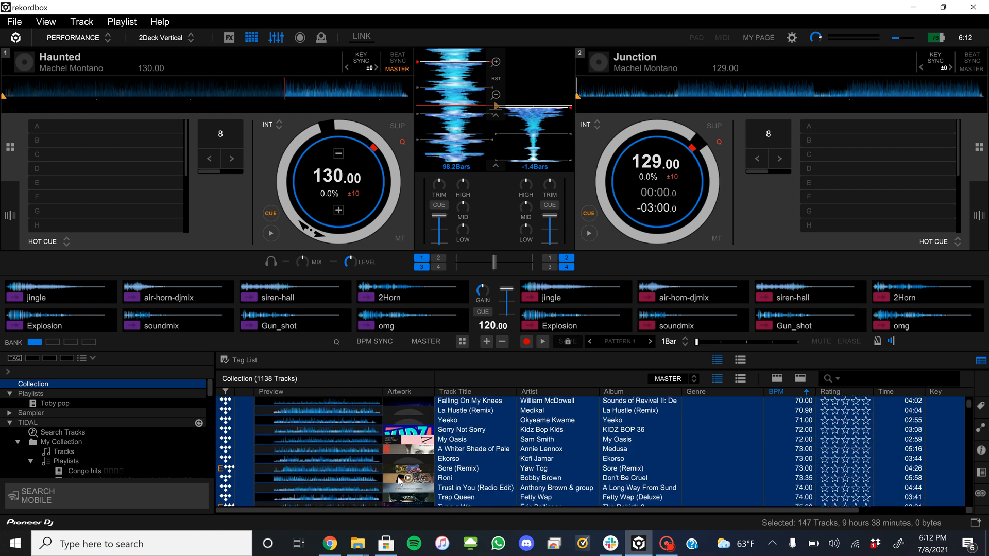
Open the Trap Nigga's playlist from the sidebar to show its 12 tracks.
{"action": "scroll", "scroll_direction": "up", "scroll_amount": 3}
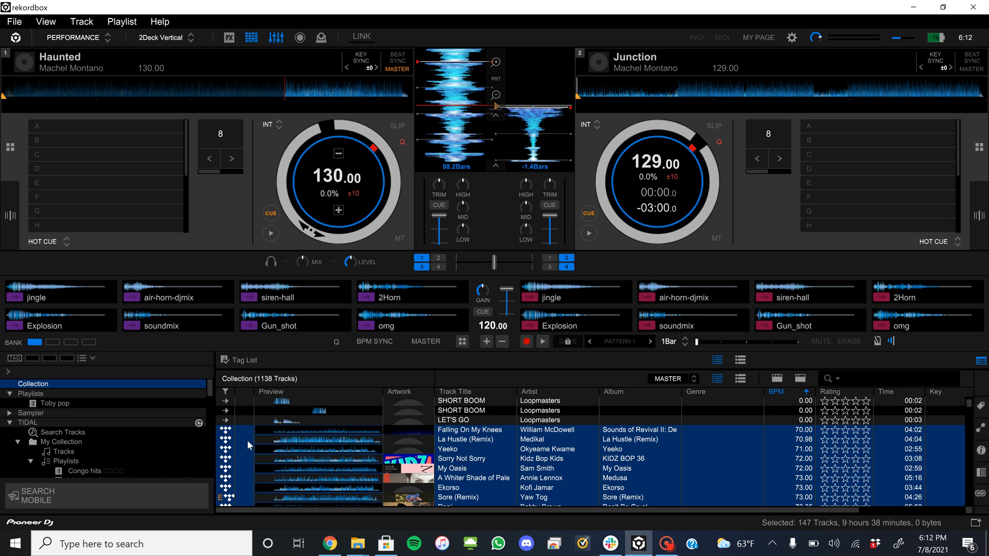
{"action": "scroll", "scroll_direction": "down", "scroll_amount": 3}
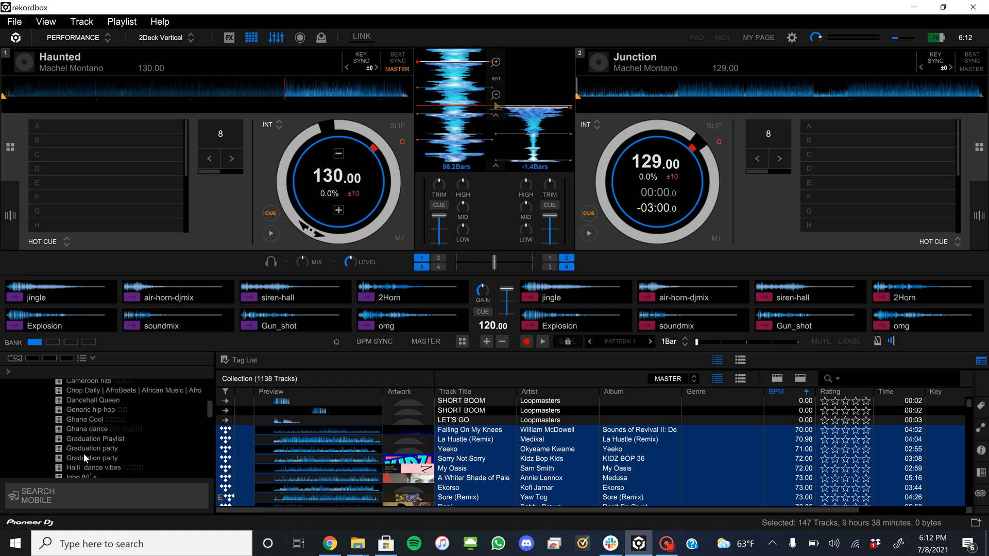
{"action": "scroll", "scroll_direction": "down", "scroll_amount": 3}
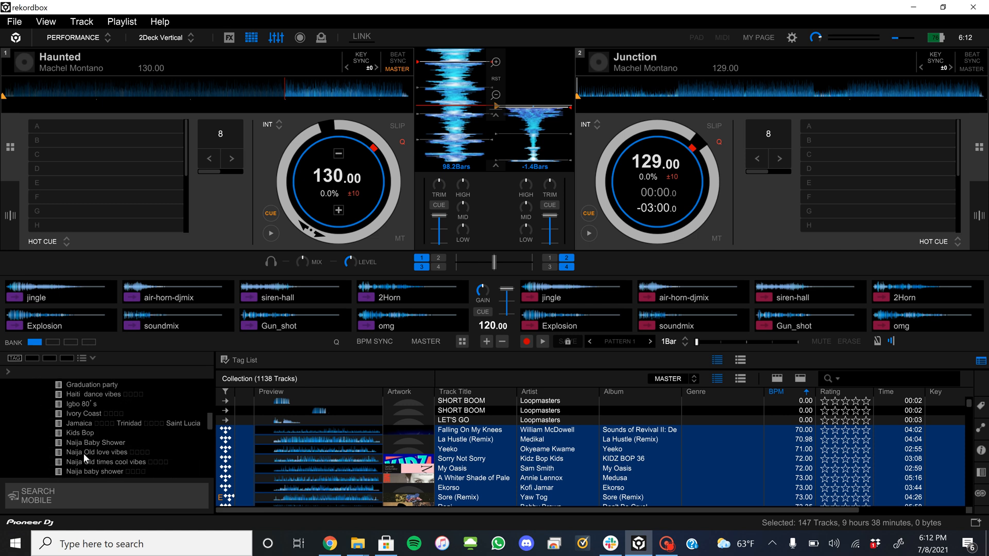
{"action": "left_click", "coordinate": [95, 407]}
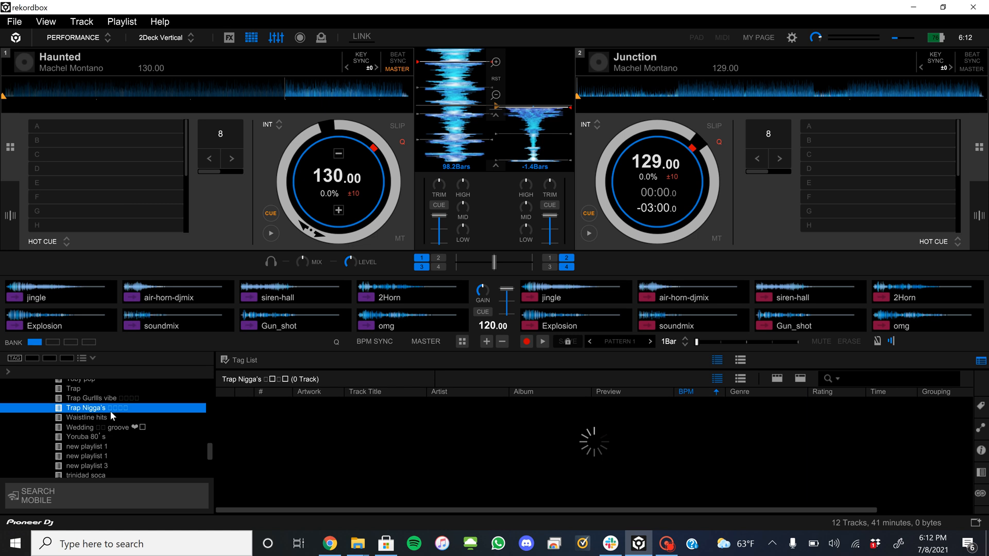
{"action": "left_click", "coordinate": [96, 408]}
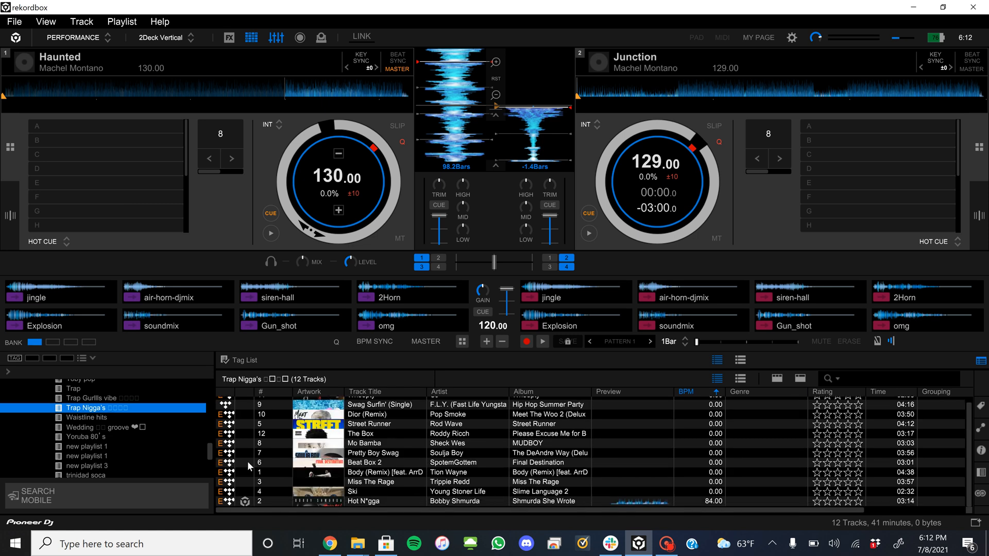
{"action": "scroll", "scroll_direction": "up", "scroll_amount": 3}
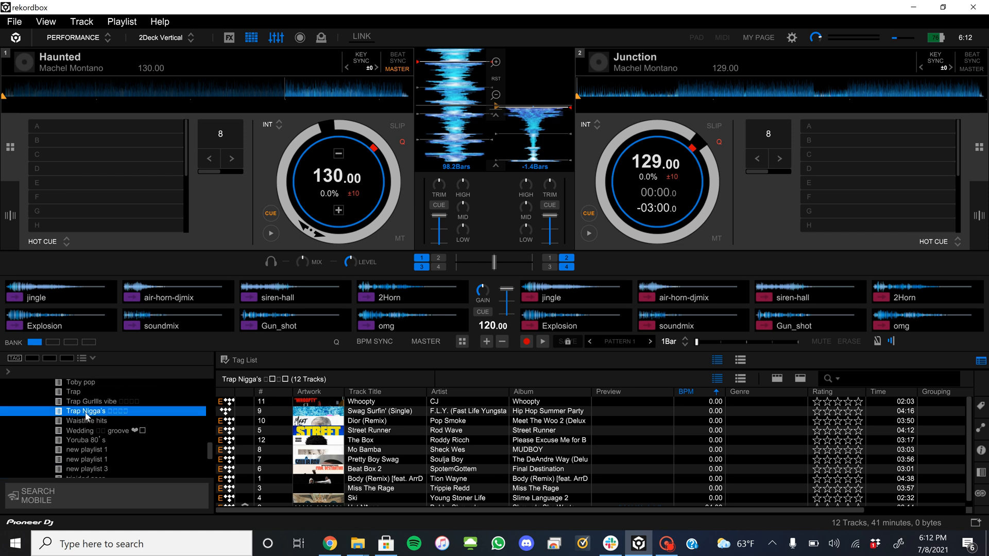
Import the trap playlist so rekordbox starts analyzing its 11 tracks.
{"action": "right_click", "coordinate": [95, 410]}
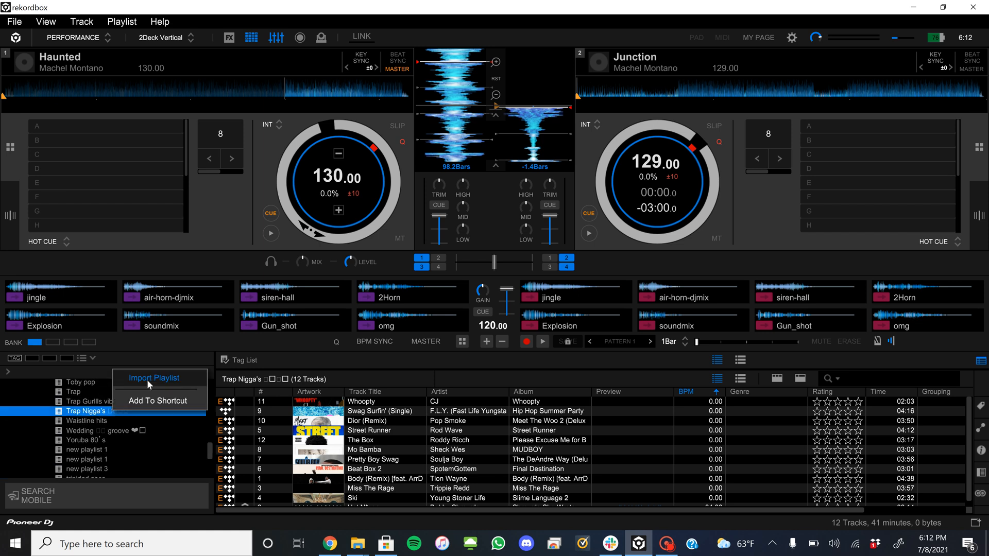
{"action": "left_click", "coordinate": [153, 377]}
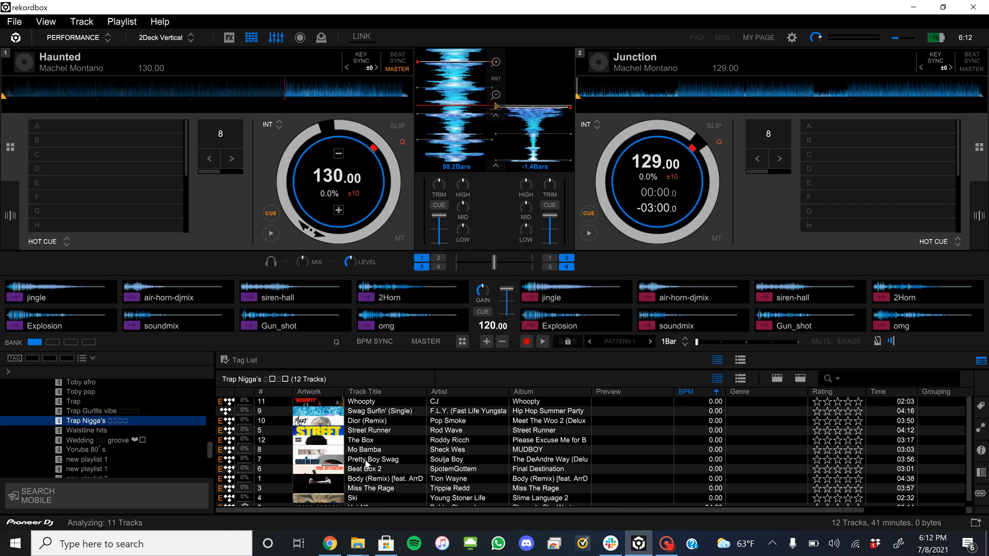
{"action": "scroll", "scroll_direction": "down", "scroll_amount": 3}
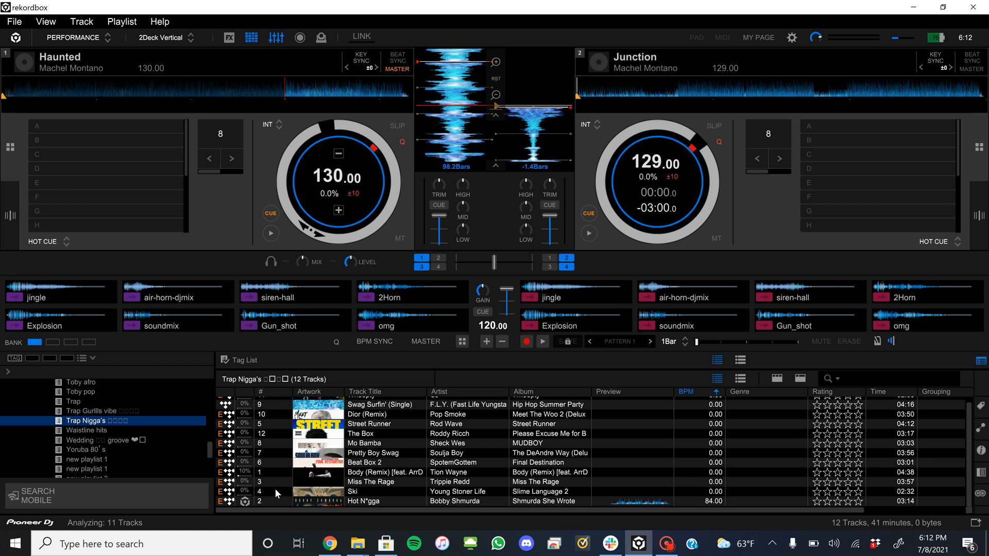